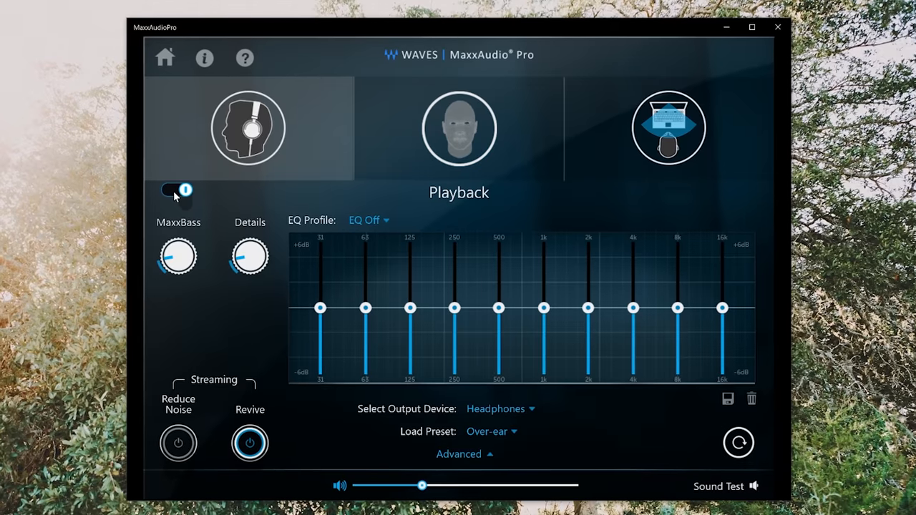
# Step: Switch the Playback master toggle off, disabling MaxxBass, EQ and all enhancements
pyautogui.click(175, 189)
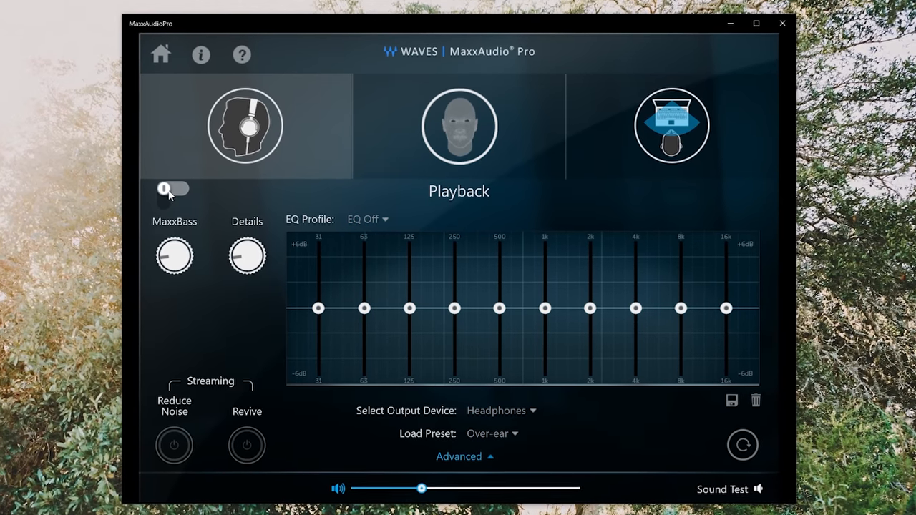